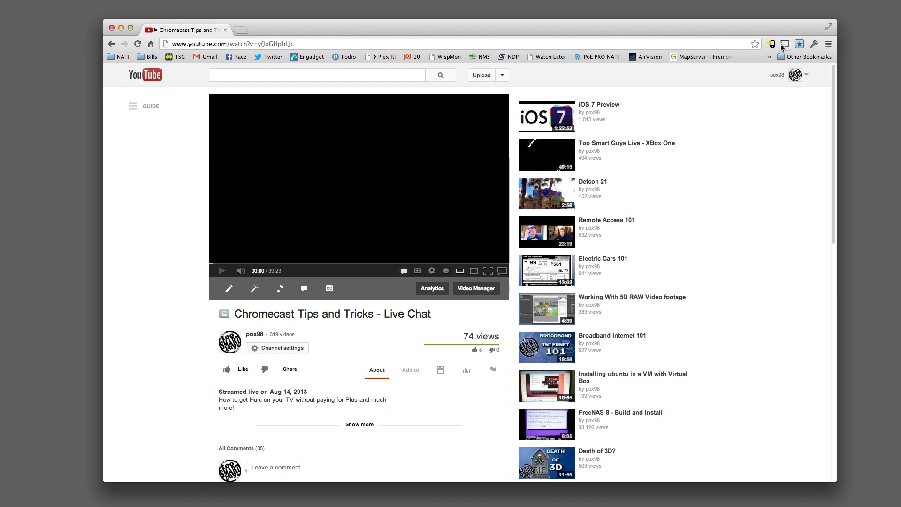
Bring up the Cast extension's 'High quality video' casting tip from the toolbar
click(785, 44)
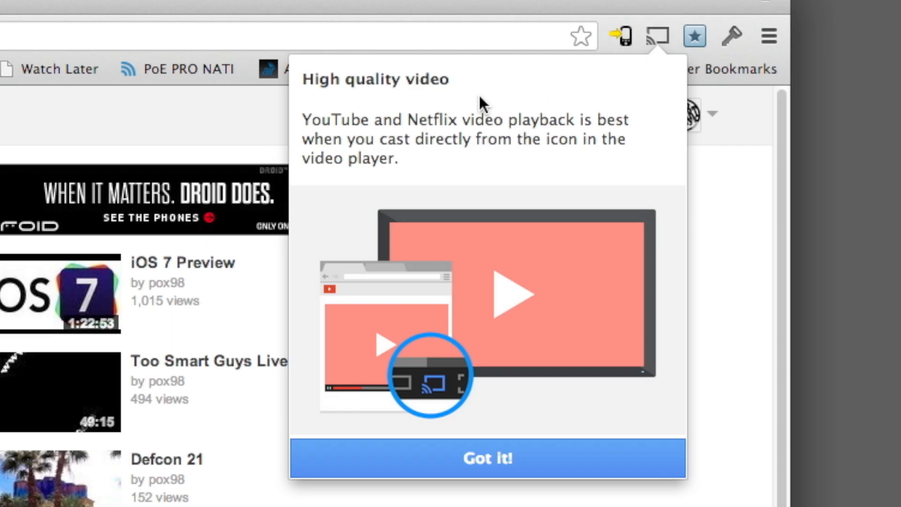
mouse_move(423, 159)
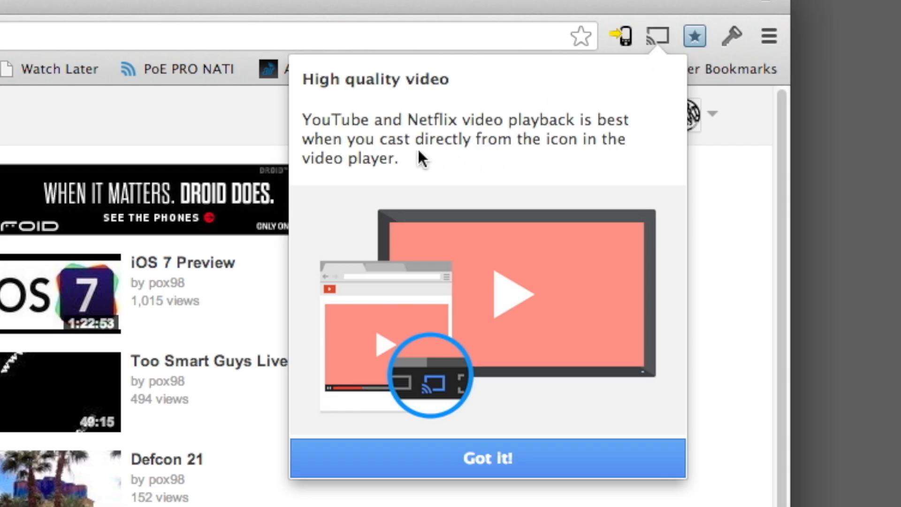
mouse_move(452, 382)
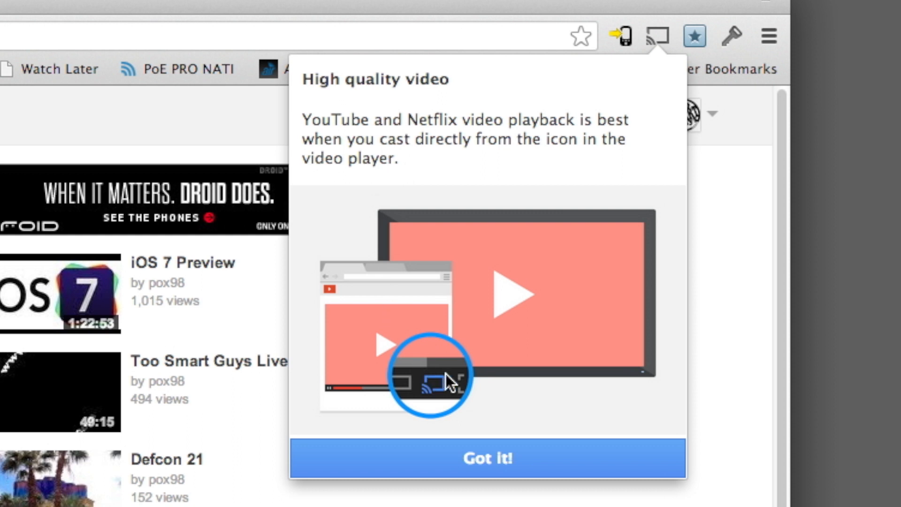
Cast the Chromecast Tips and Tricks video to the Living Room device from the player
click(487, 459)
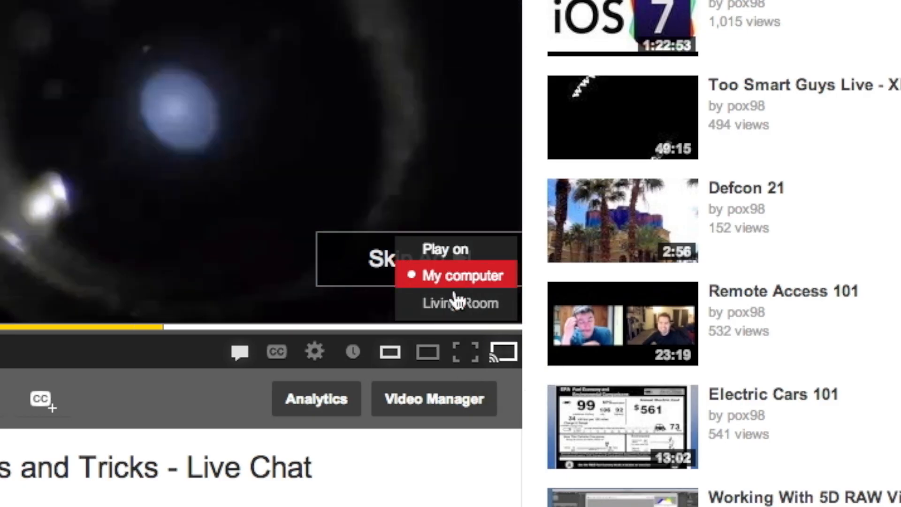
click(459, 303)
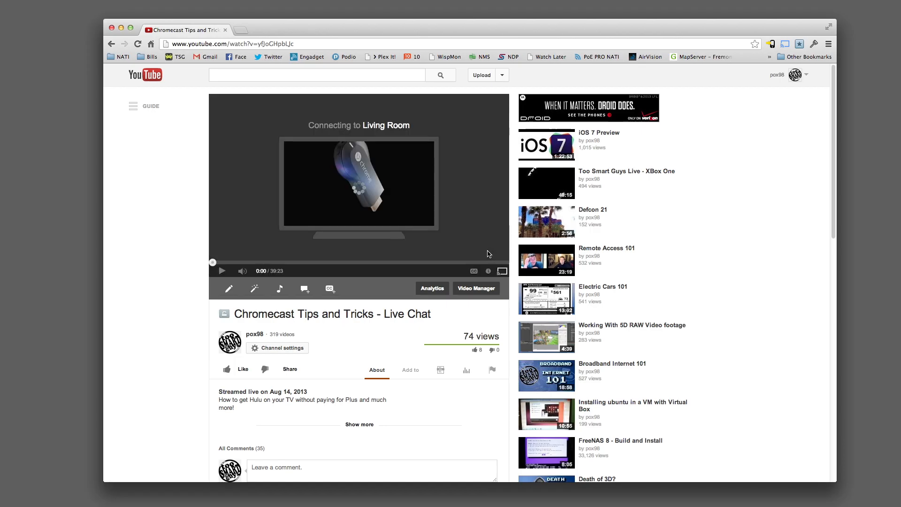
mouse_move(440, 245)
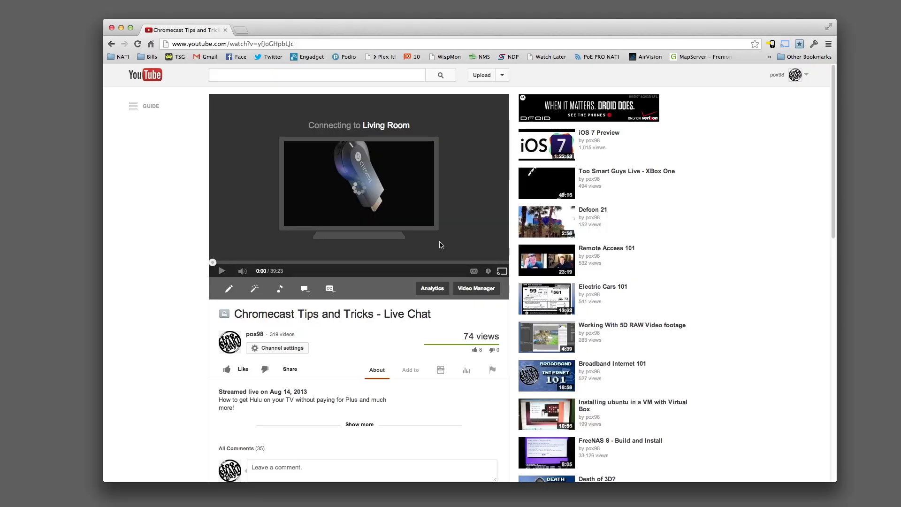
mouse_move(475, 246)
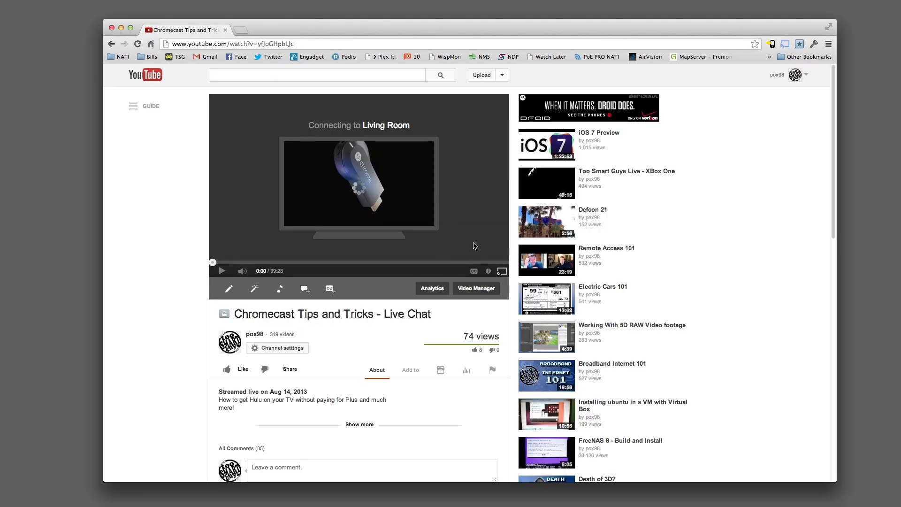
Start the video playing on the Living Room Chromecast from Chrome's cast popup
click(785, 44)
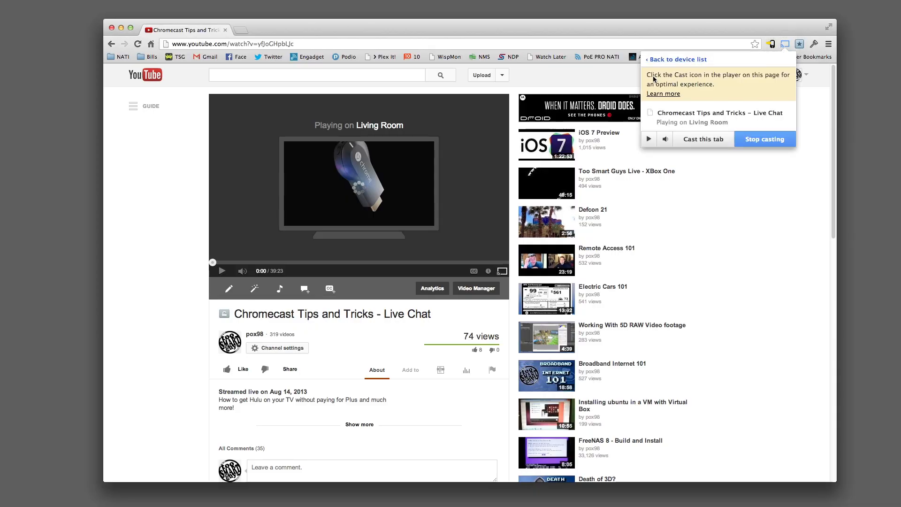
click(222, 270)
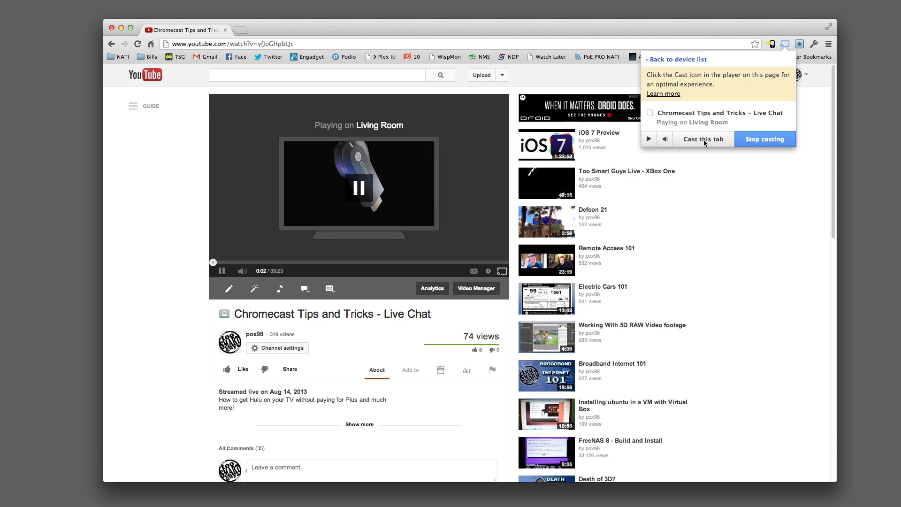